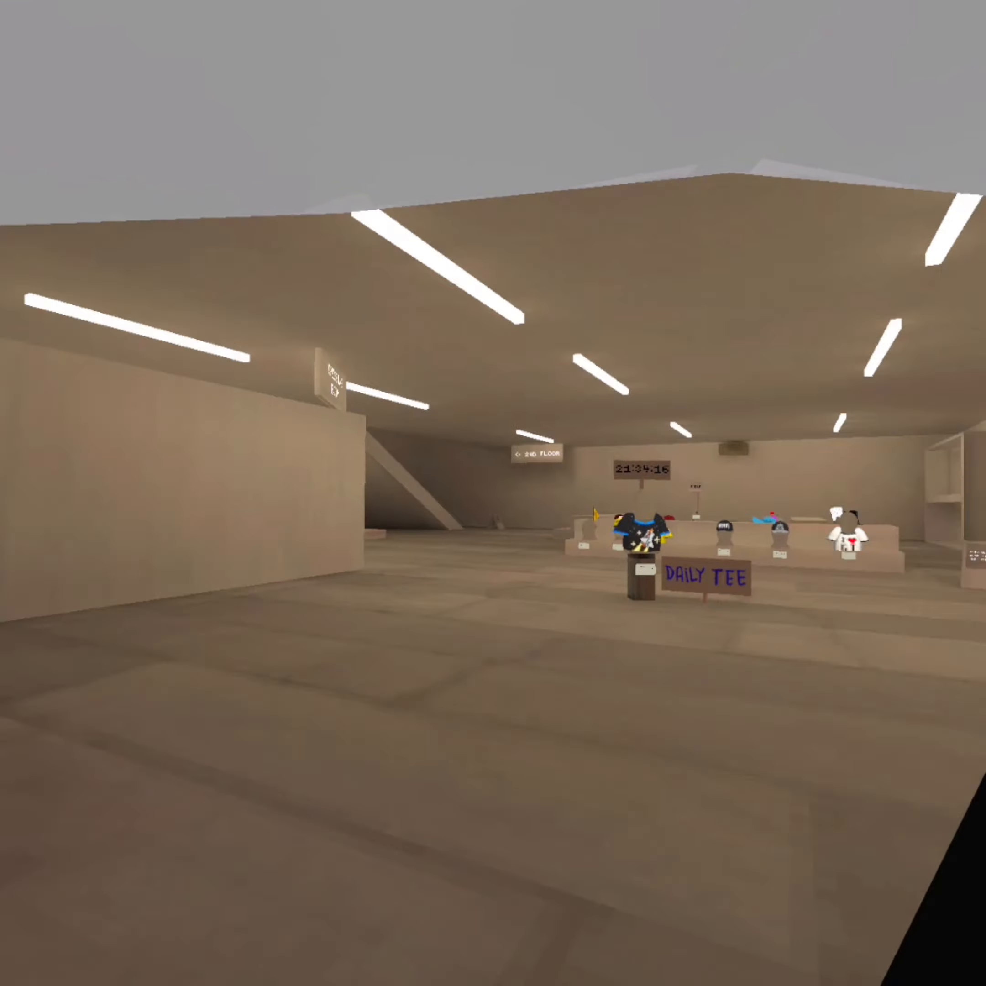
{"action": "mouse_move", "coordinate": [493, 493]}
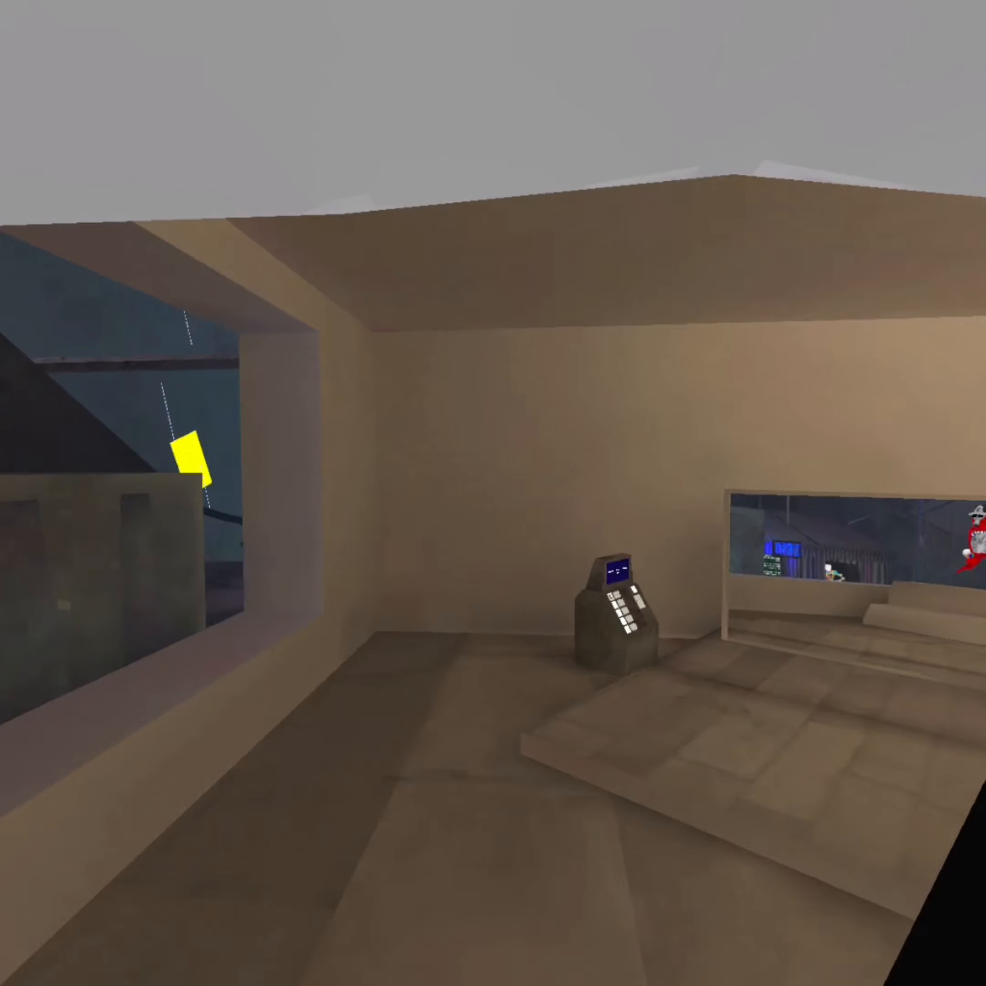
{"action": "mouse_move", "coordinate": [603, 604]}
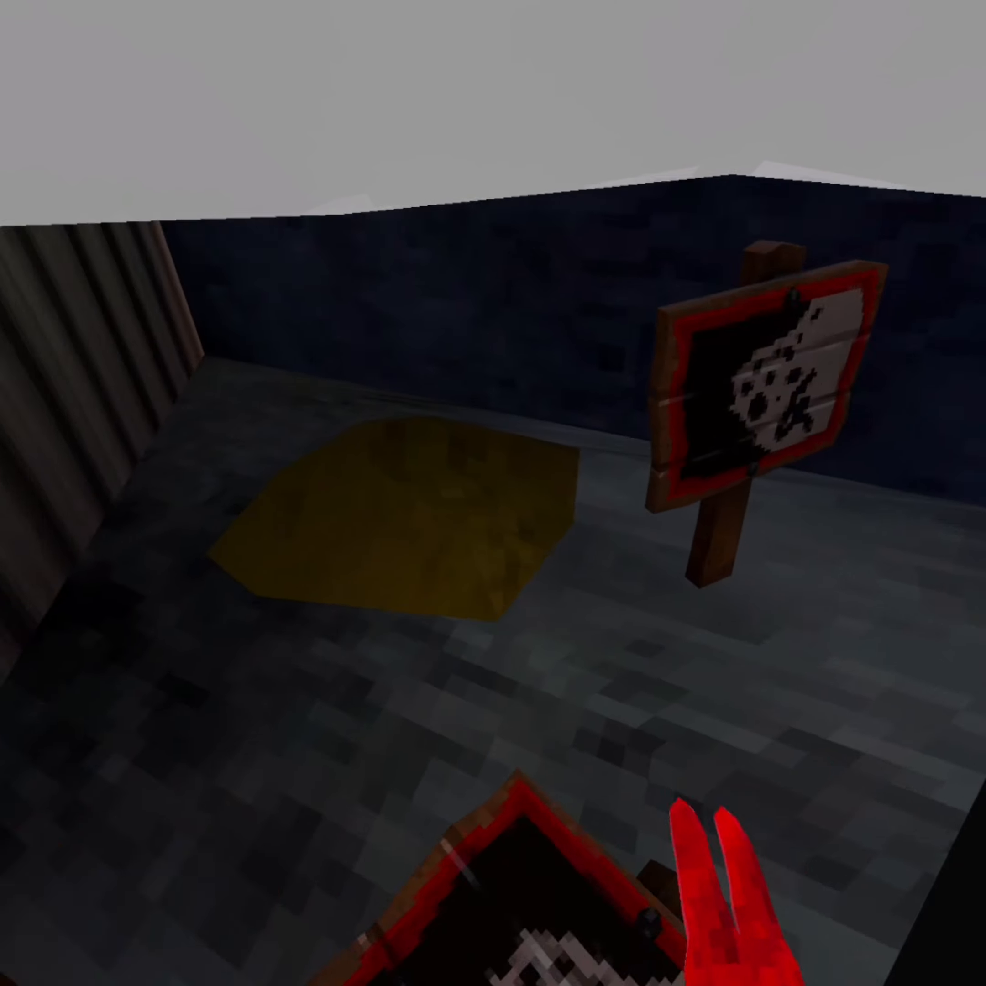
{"action": "mouse_move", "coordinate": [493, 493]}
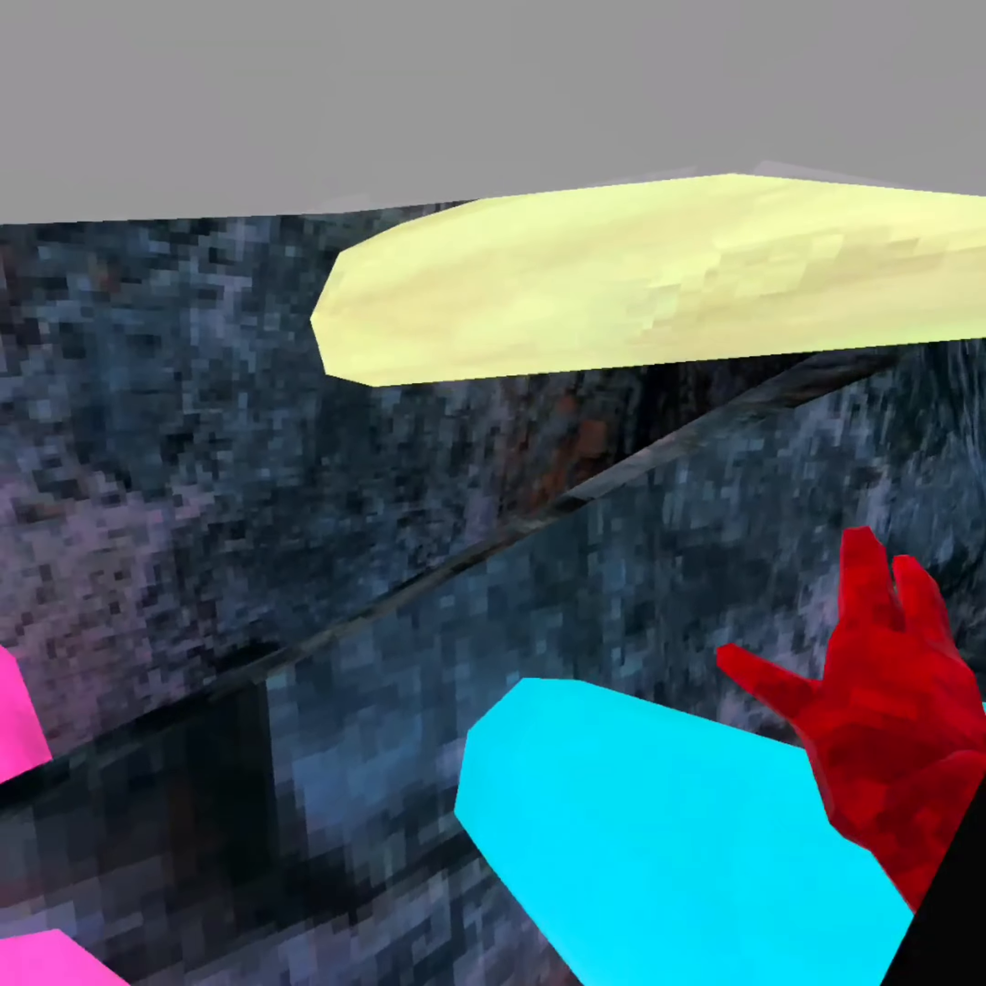
{"action": "mouse_move", "coordinate": [493, 493]}
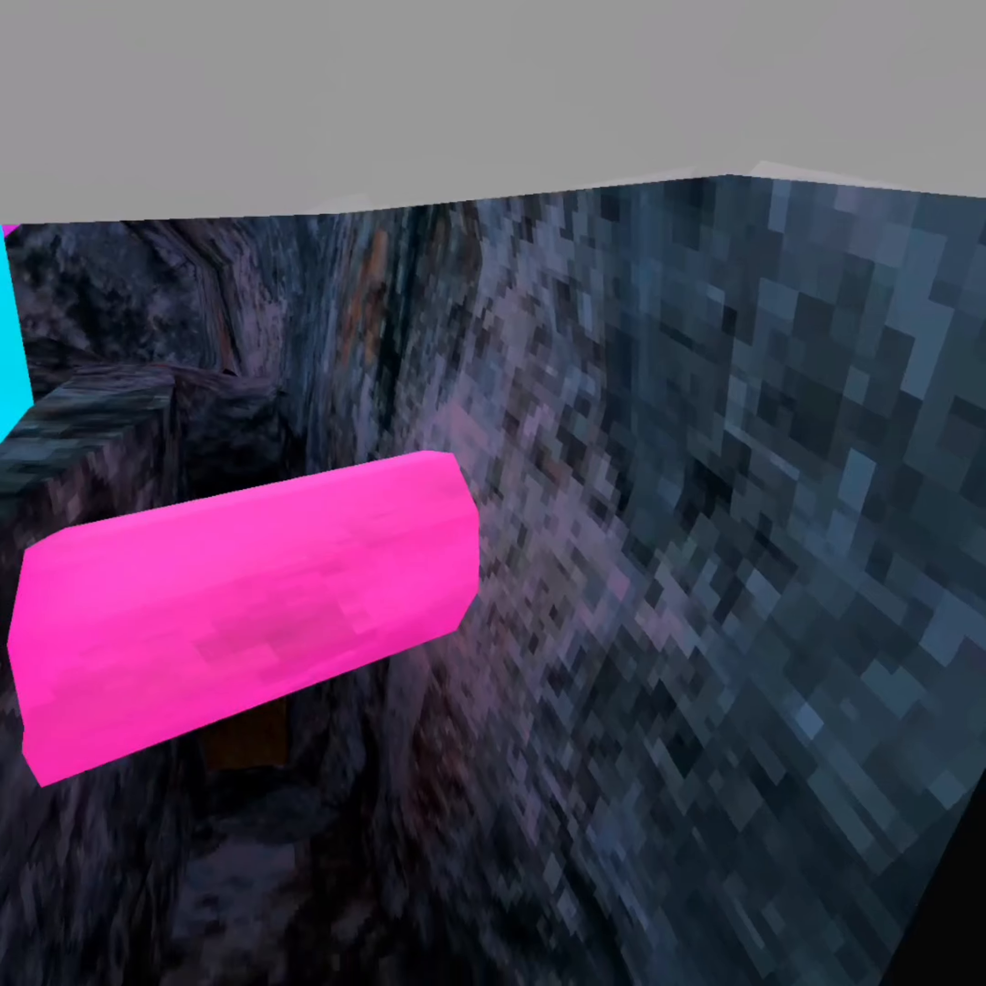
{"action": "mouse_move", "coordinate": [493, 493]}
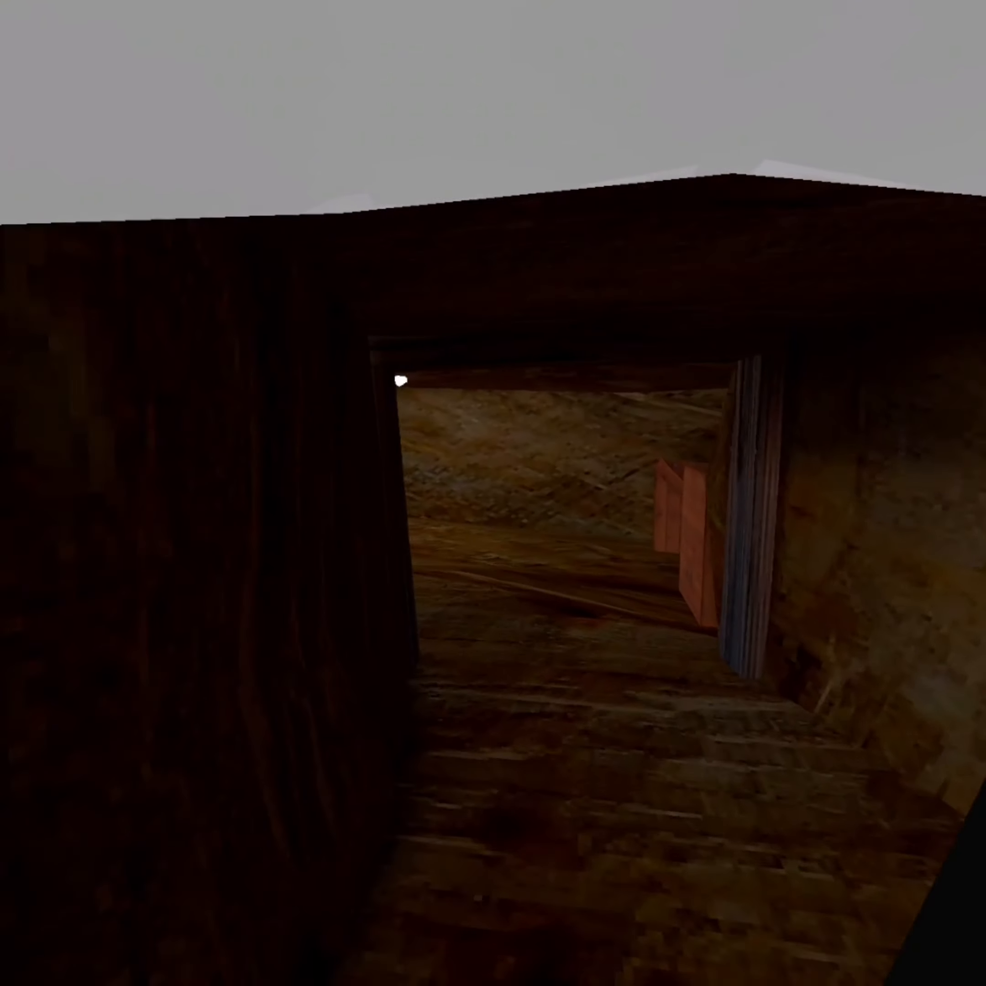
{"action": "mouse_move", "coordinate": [493, 493]}
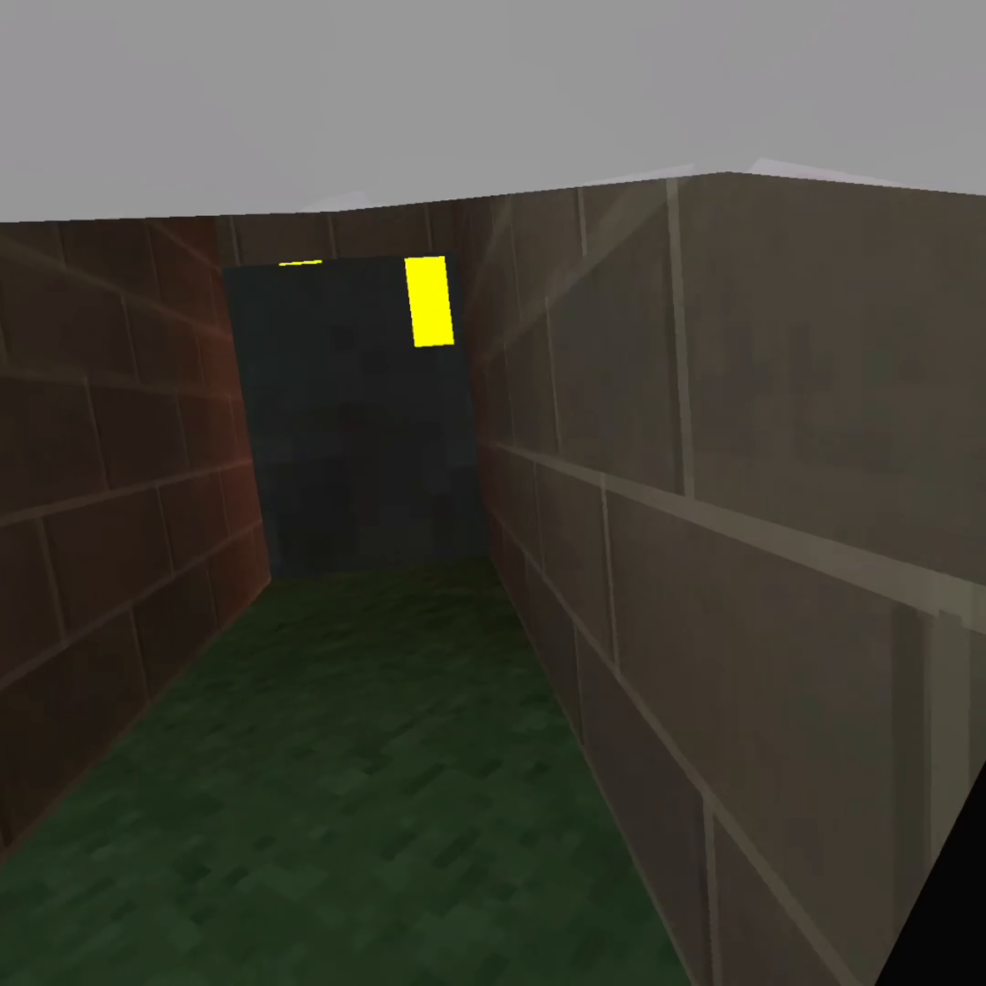
Walk forward through the brick corridor into the basement lounge with bookshelves and sofas
{"action": "key", "text": "w"}
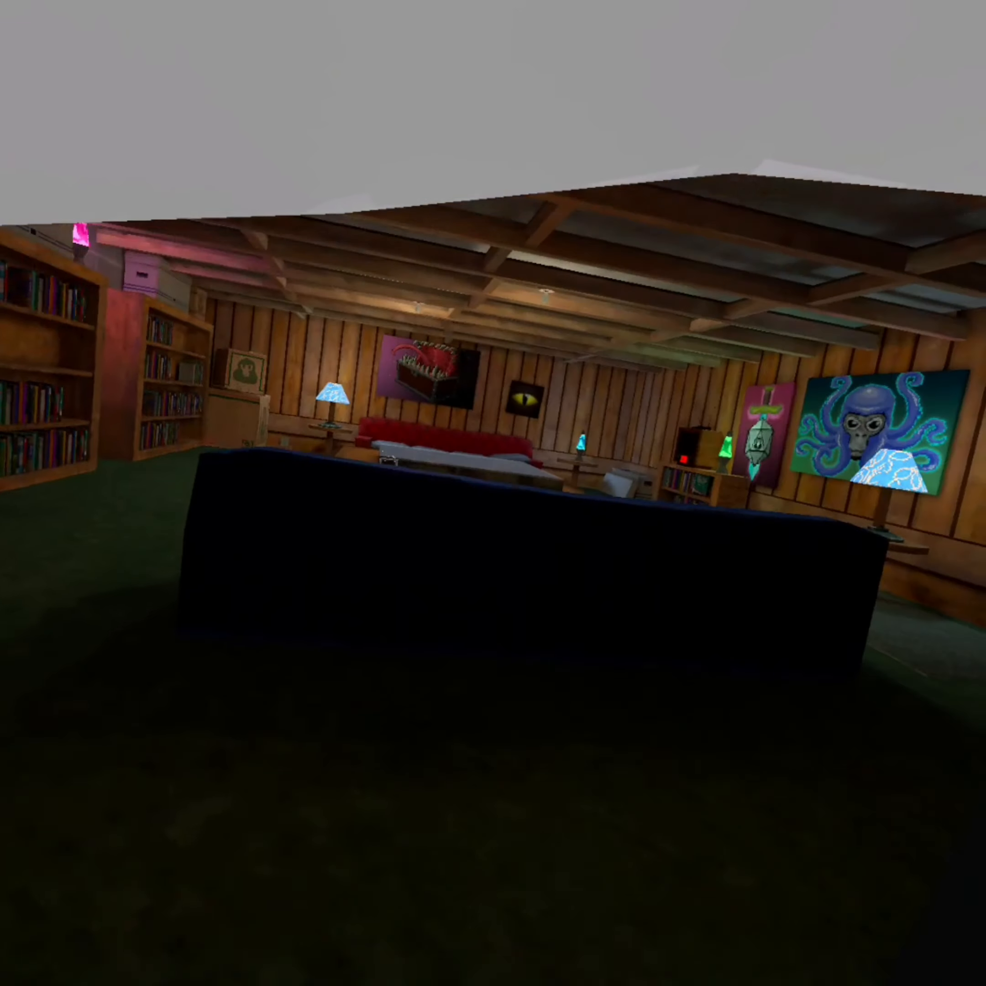
{"action": "mouse_move", "coordinate": [493, 493]}
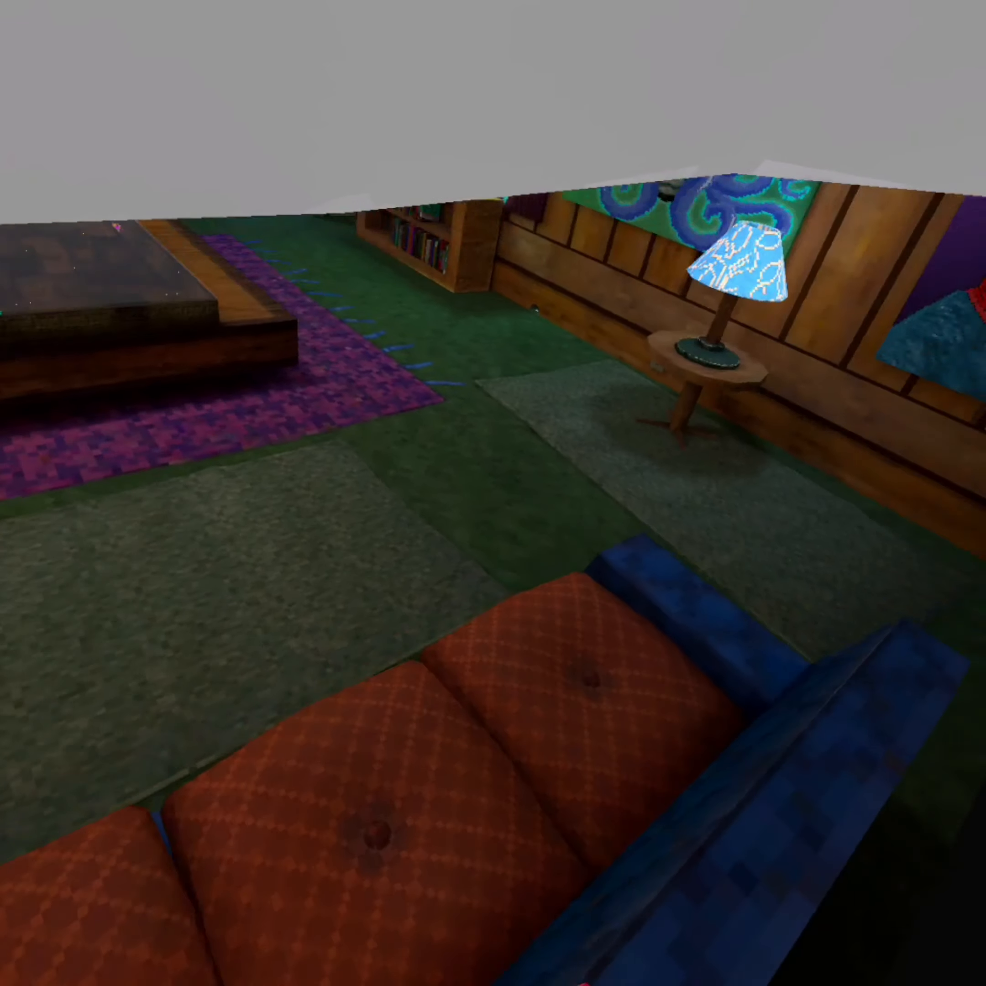